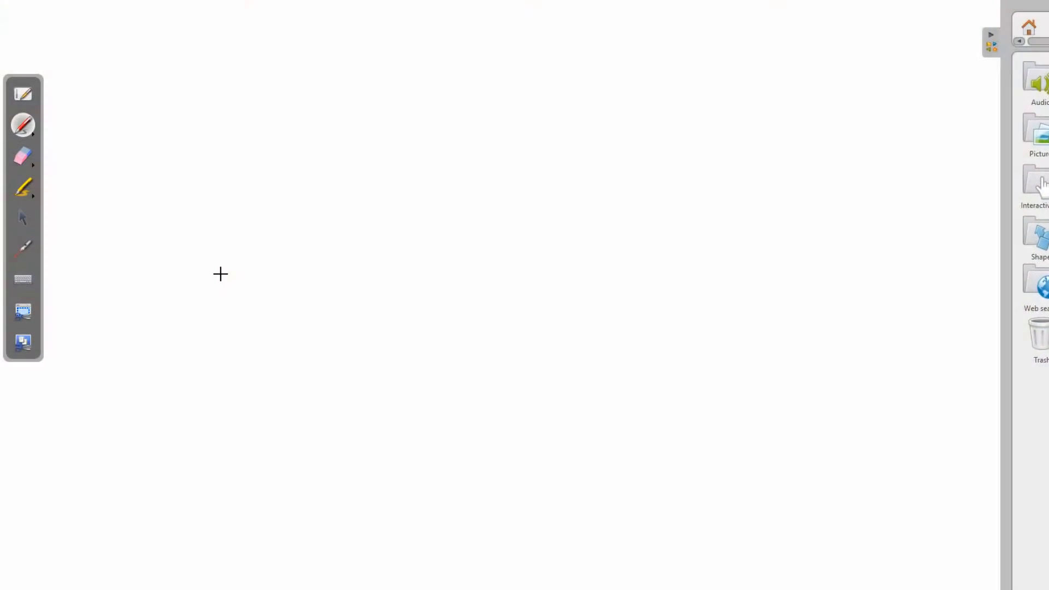
Collapse the Gallery sidebar so the blank page fills the screen.
{"action": "left_click", "coordinate": [990, 41]}
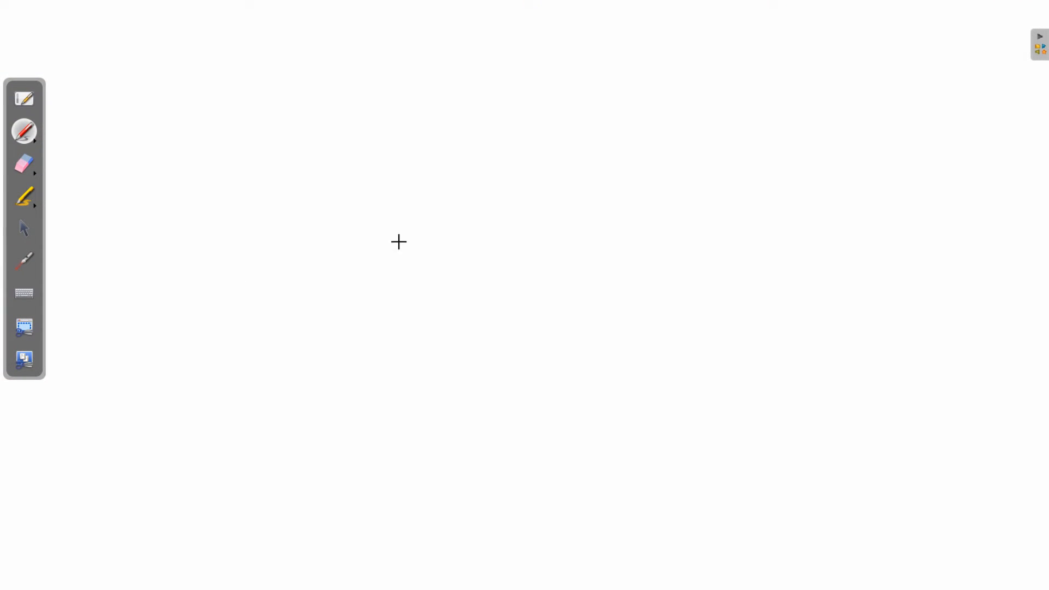
{"action": "mouse_move", "coordinate": [303, 135]}
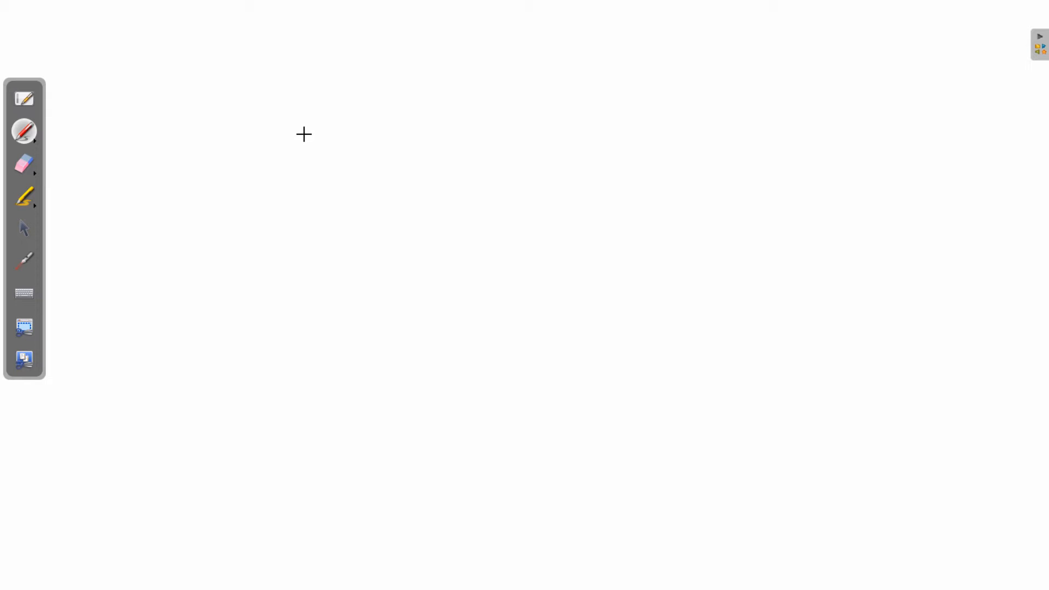
{"action": "mouse_move", "coordinate": [255, 114]}
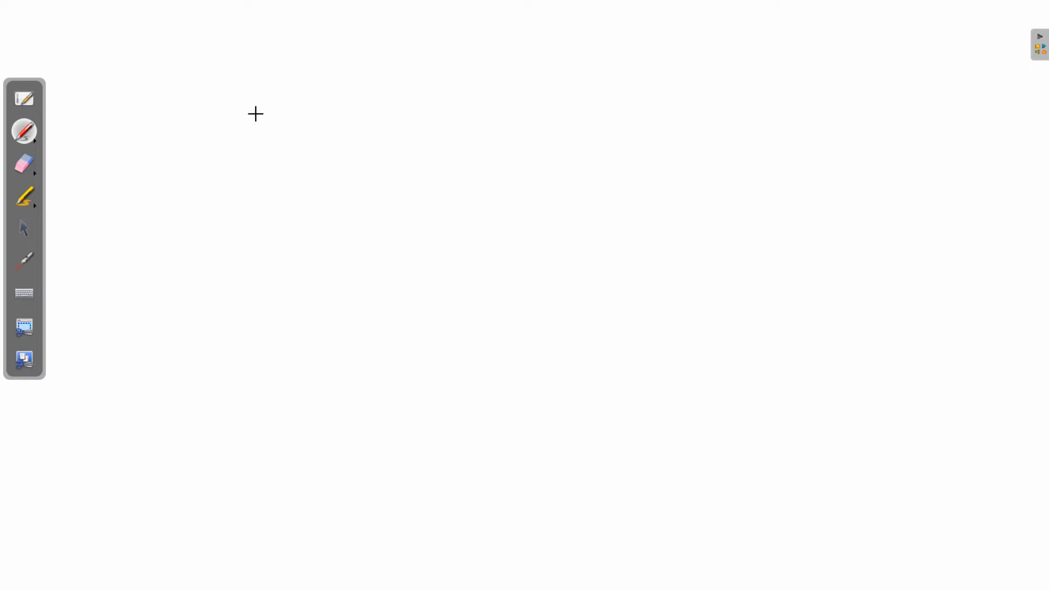
{"action": "mouse_move", "coordinate": [286, 133]}
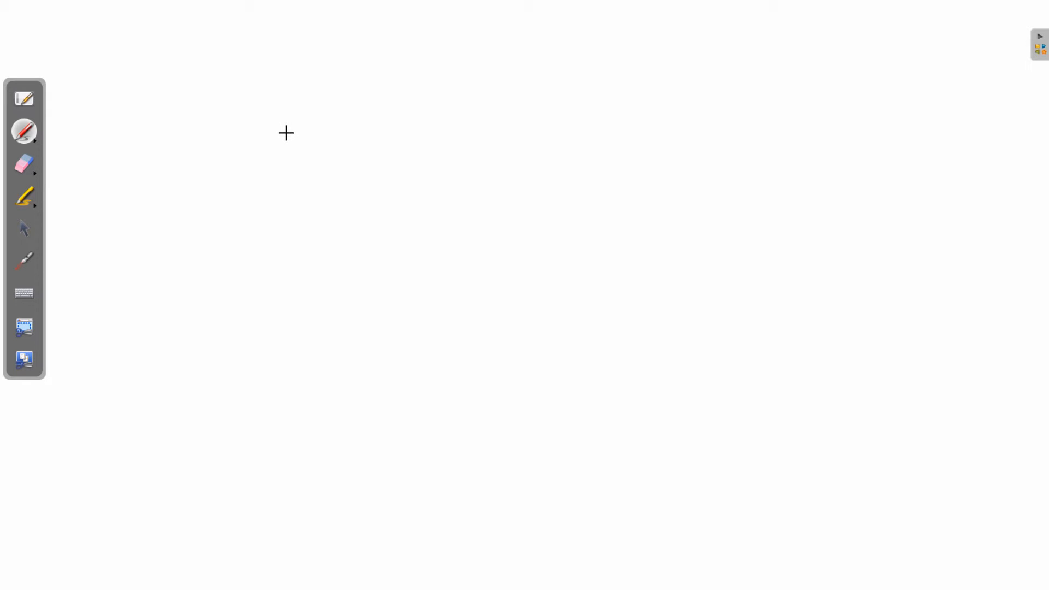
{"action": "mouse_move", "coordinate": [282, 102]}
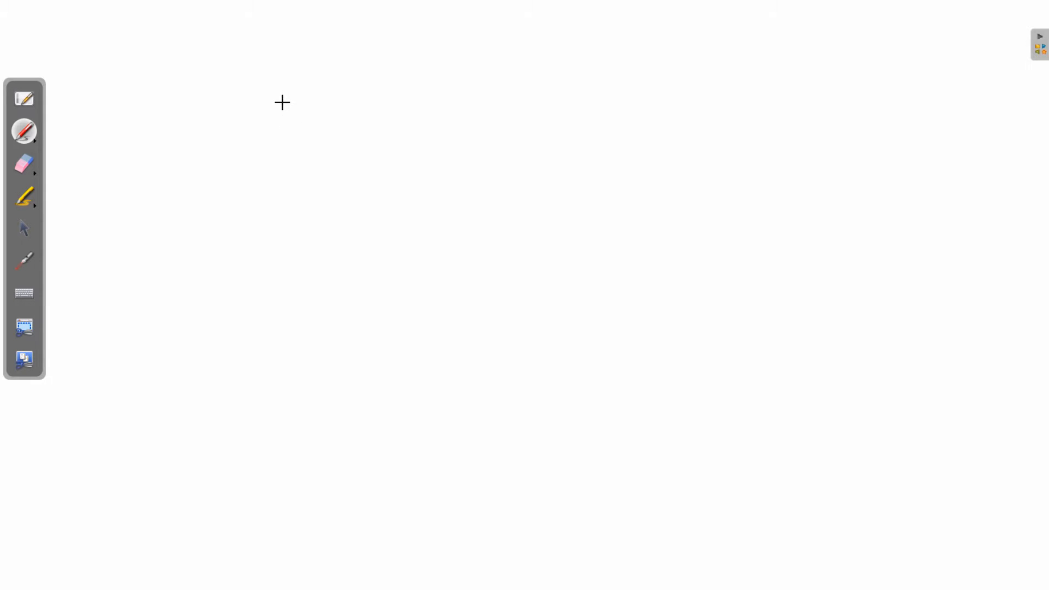
Handwrite the title 'What is a destination zone?' with the '1st Area/Region' heading below it.
{"action": "left_click_drag", "start_coordinate": [281, 114], "coordinate": [354, 113]}
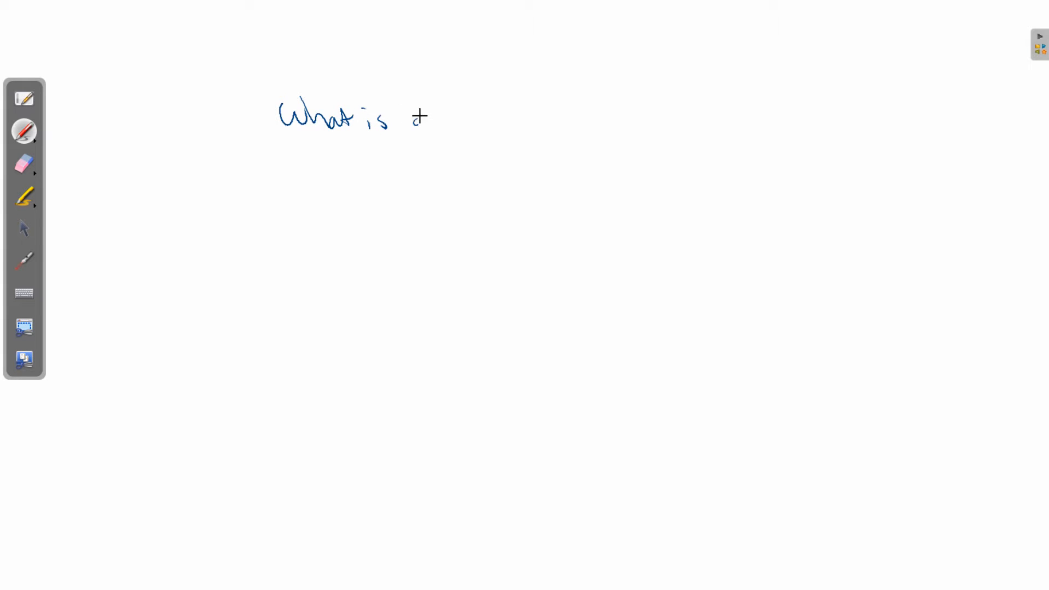
{"action": "left_click_drag", "start_coordinate": [411, 116], "coordinate": [505, 120]}
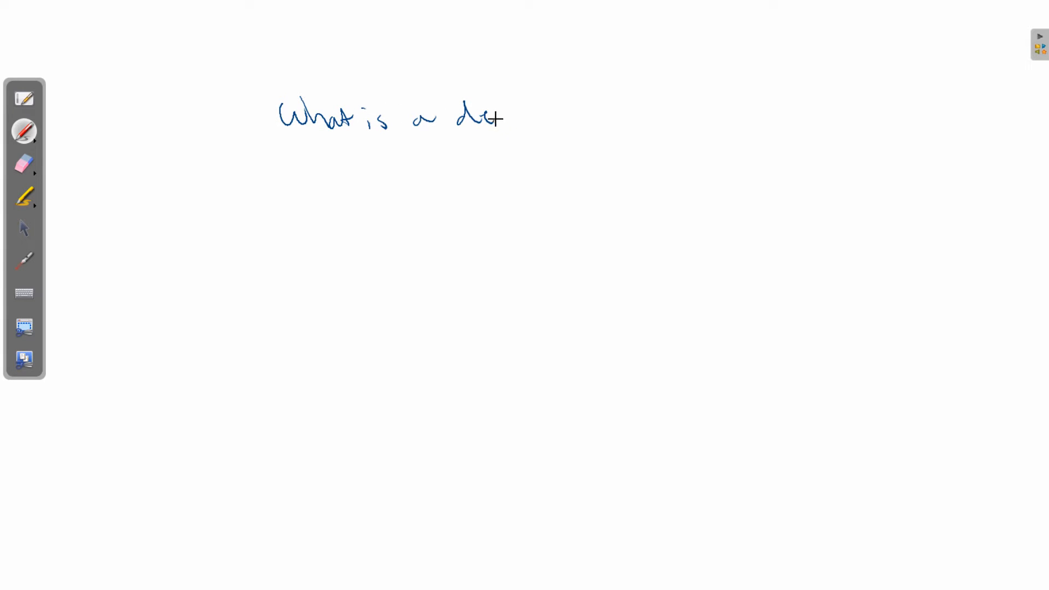
{"action": "left_click_drag", "start_coordinate": [496, 120], "coordinate": [566, 107]}
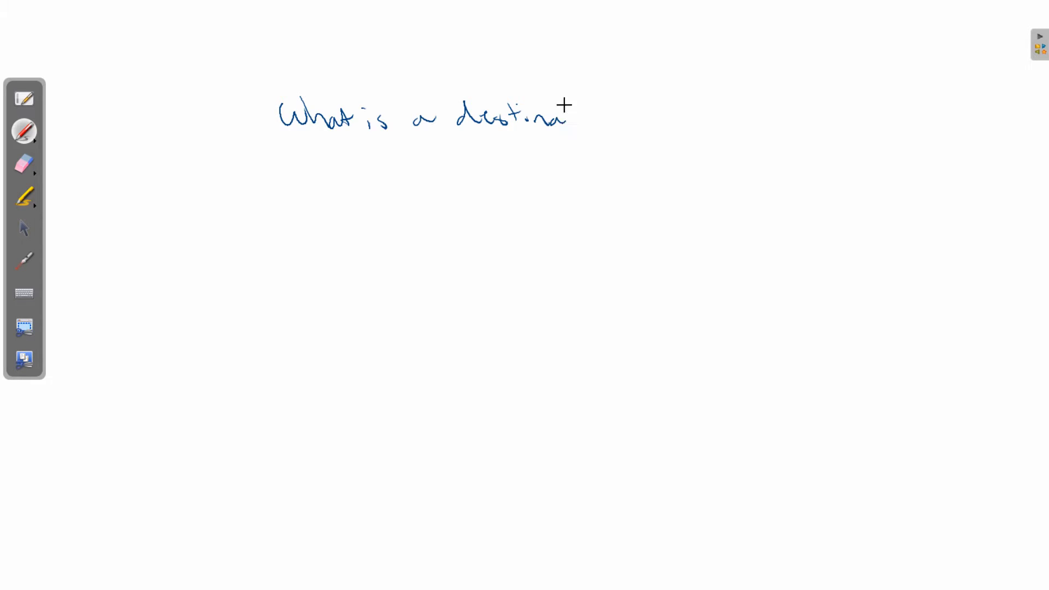
{"action": "left_click_drag", "start_coordinate": [569, 108], "coordinate": [612, 120]}
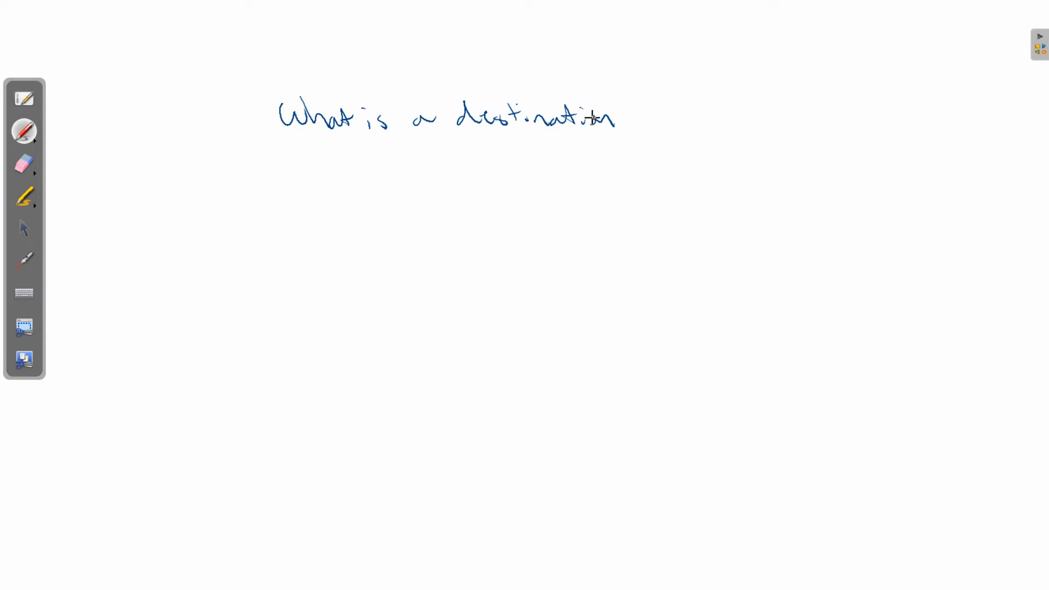
{"action": "left_click_drag", "start_coordinate": [643, 117], "coordinate": [700, 117]}
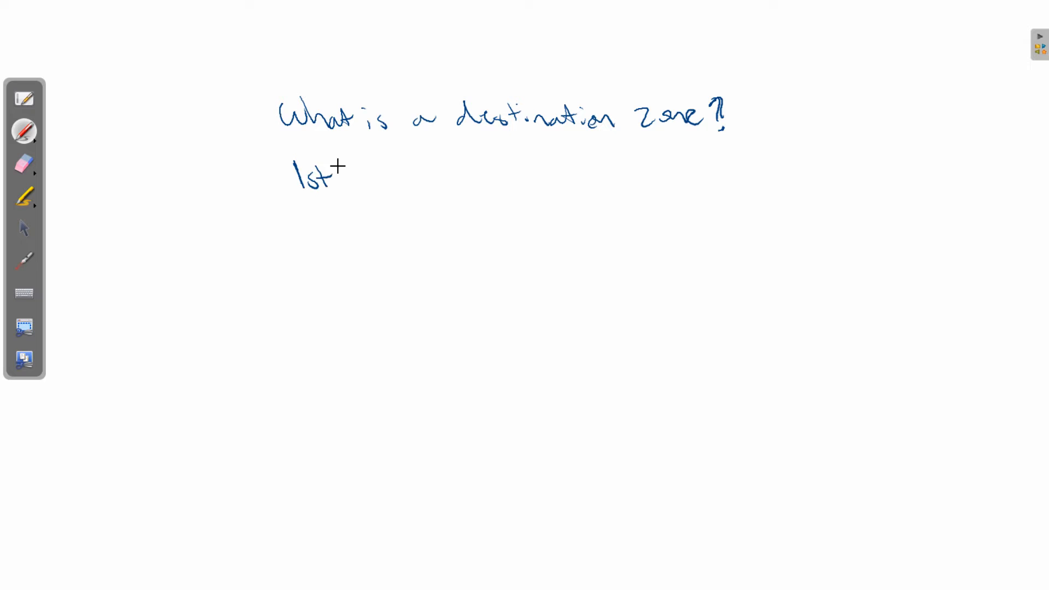
{"action": "left_click_drag", "start_coordinate": [338, 166], "coordinate": [365, 181]}
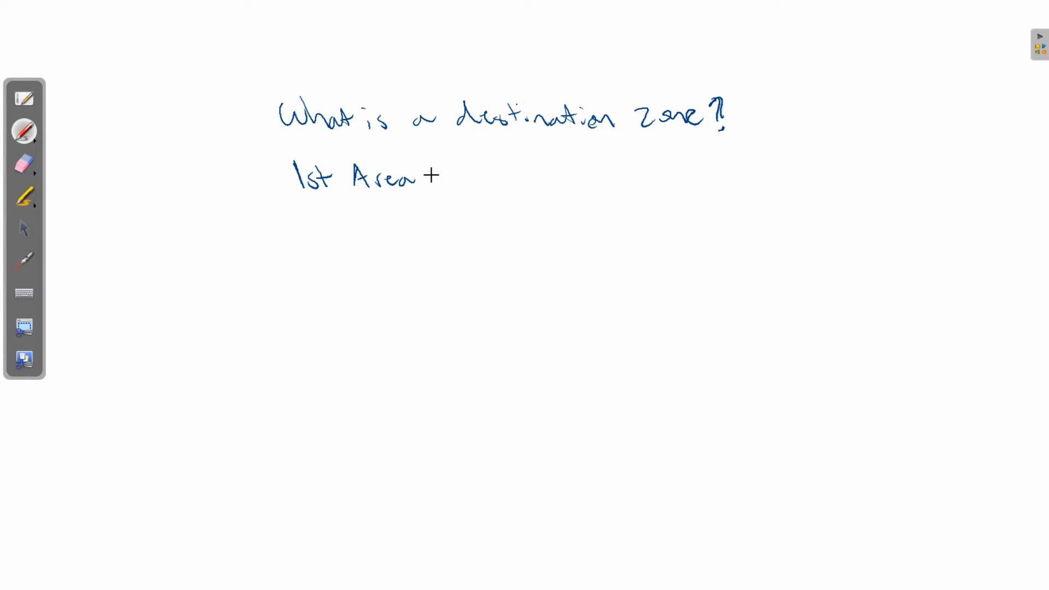
{"action": "left_click_drag", "start_coordinate": [428, 177], "coordinate": [482, 187]}
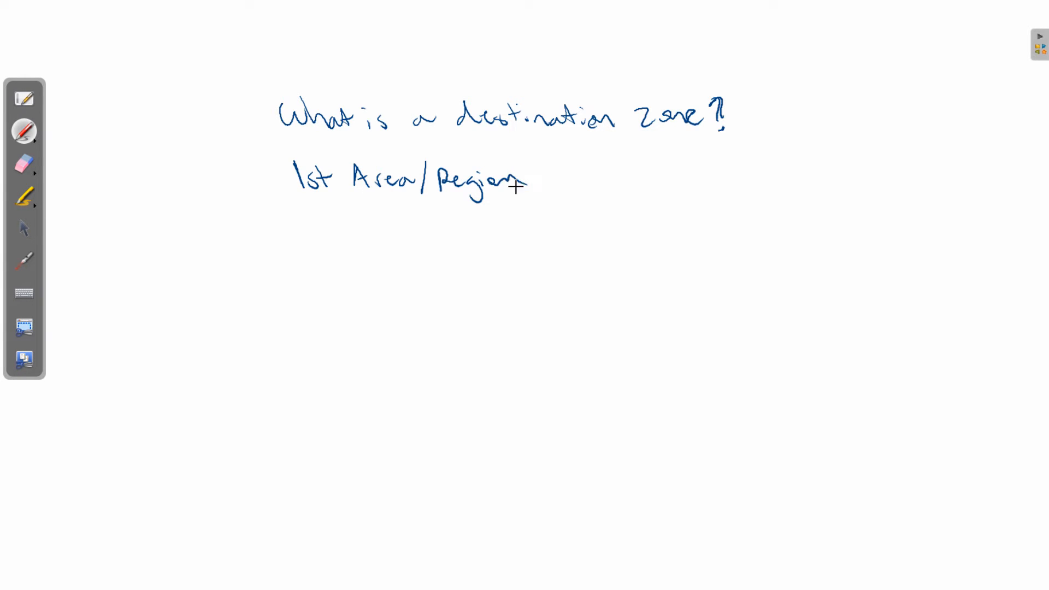
Draw a horizontal line under the headings and a vertical divider between the two columns.
{"action": "left_click_drag", "start_coordinate": [292, 211], "coordinate": [817, 208]}
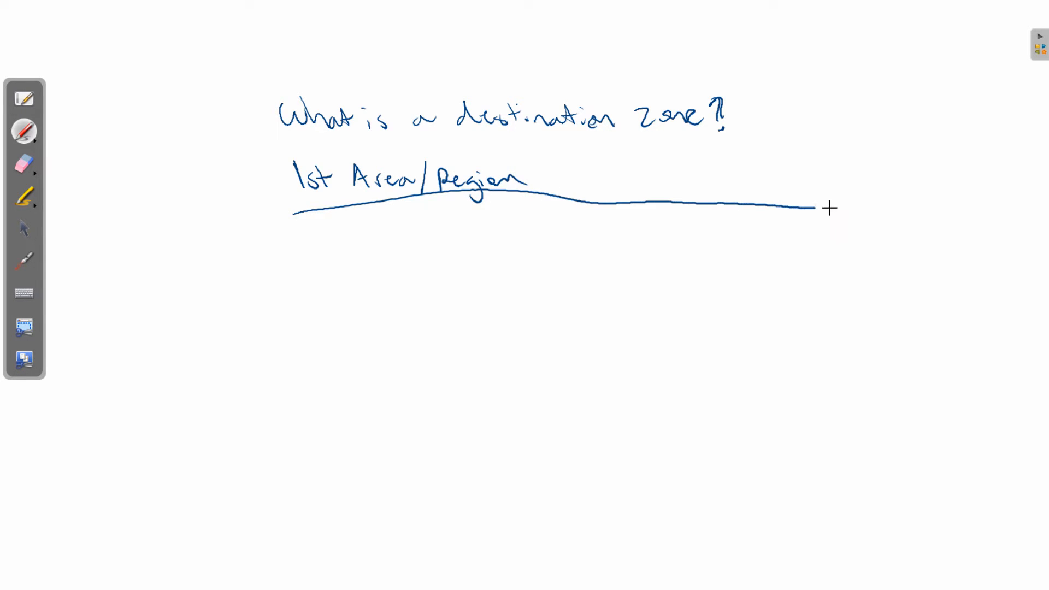
{"action": "left_click_drag", "start_coordinate": [554, 154], "coordinate": [582, 452]}
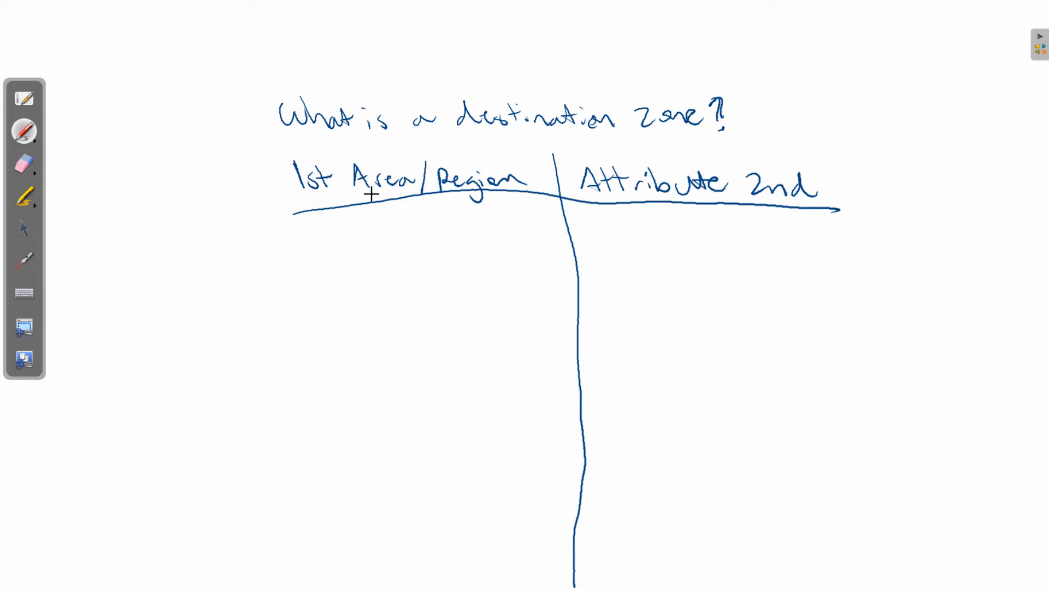
{"action": "mouse_move", "coordinate": [480, 194]}
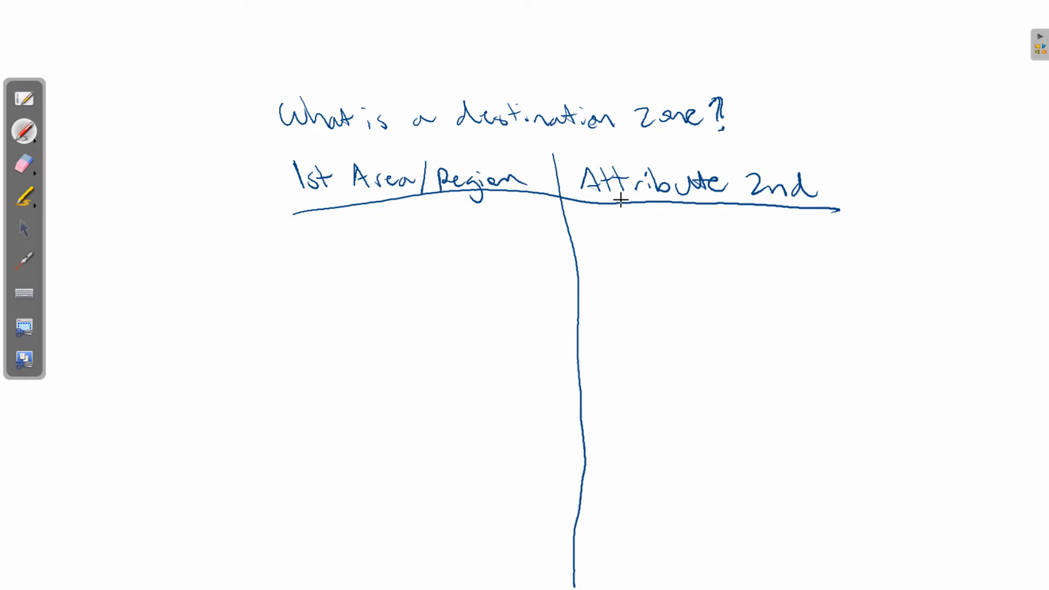
{"action": "mouse_move", "coordinate": [703, 202]}
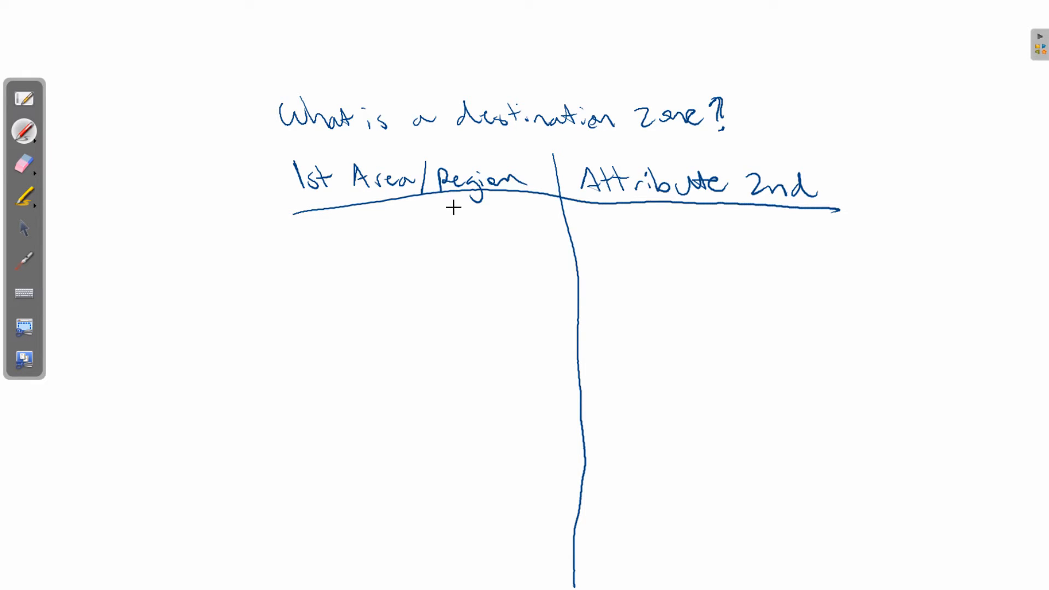
{"action": "mouse_move", "coordinate": [327, 228]}
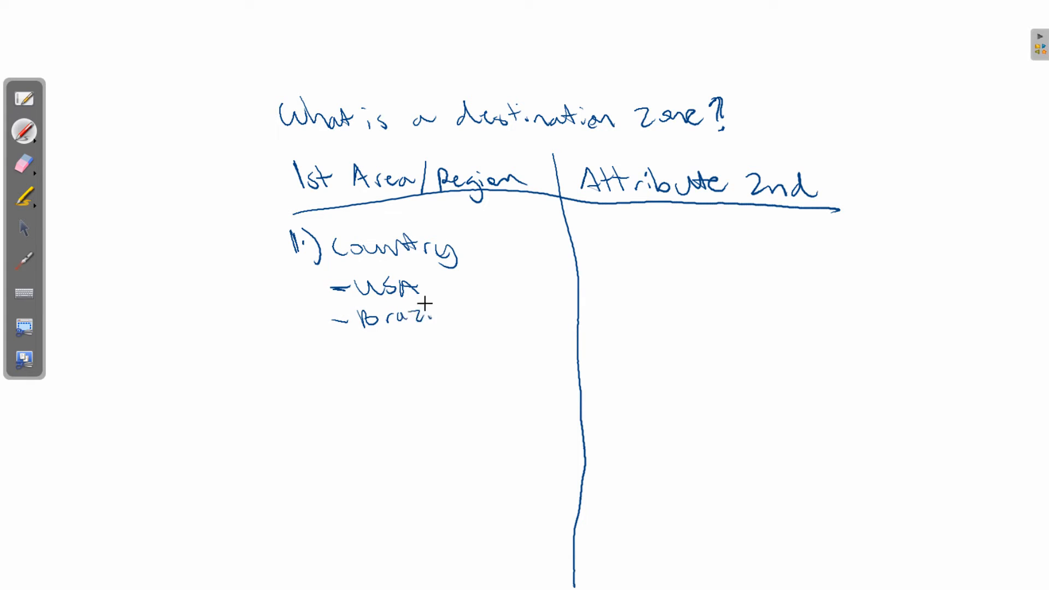
Finish handwriting 'Brazil' under '1.) Country' in the left column.
{"action": "left_click_drag", "start_coordinate": [425, 304], "coordinate": [452, 321]}
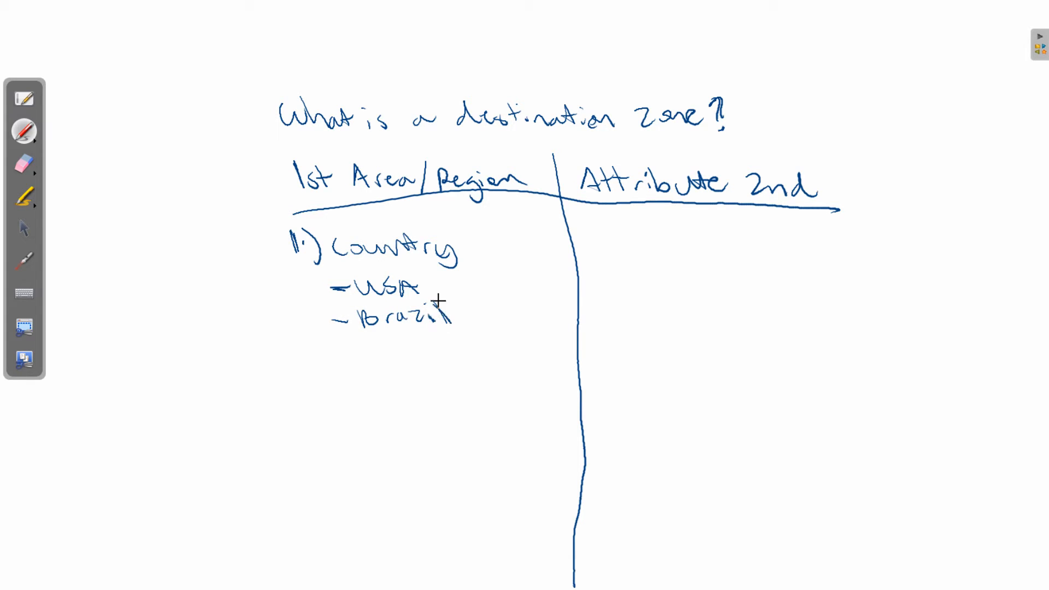
{"action": "mouse_move", "coordinate": [318, 349]}
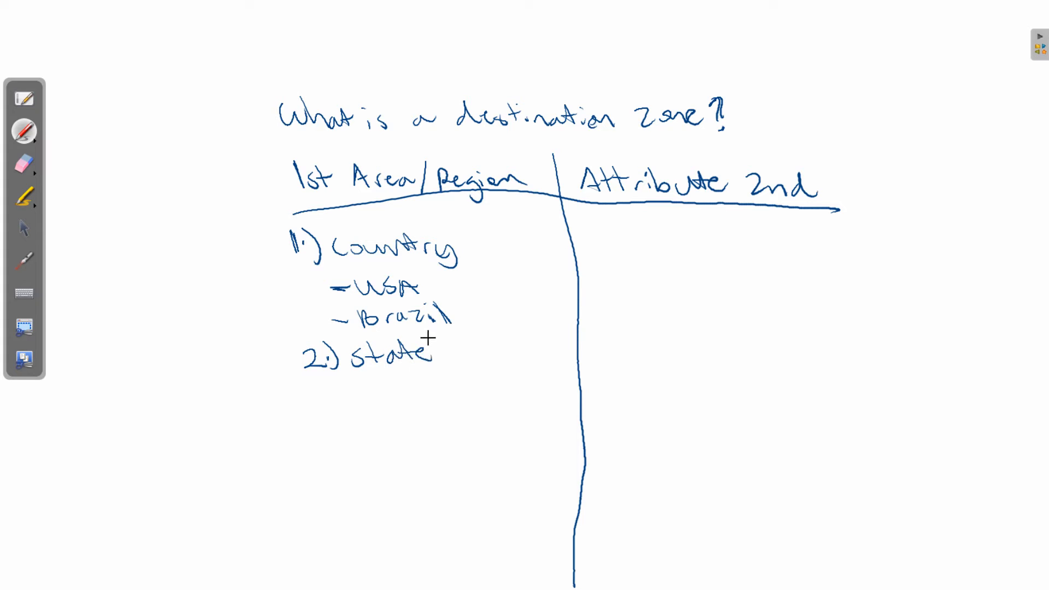
{"action": "mouse_move", "coordinate": [313, 400]}
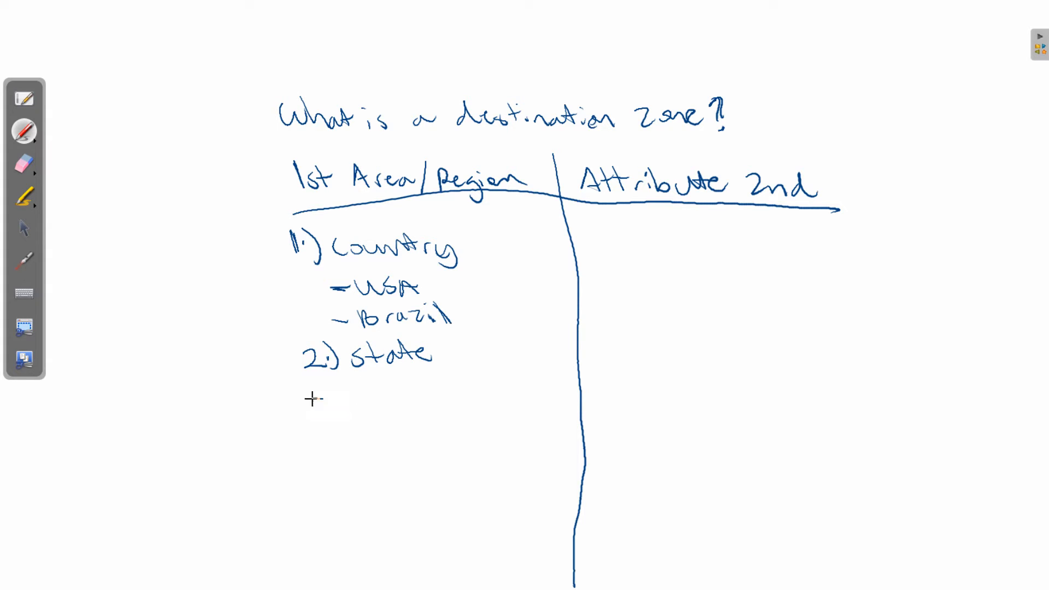
Start handwriting the next example beneath '2.) State' in the left column.
{"action": "left_click_drag", "start_coordinate": [314, 393], "coordinate": [422, 388]}
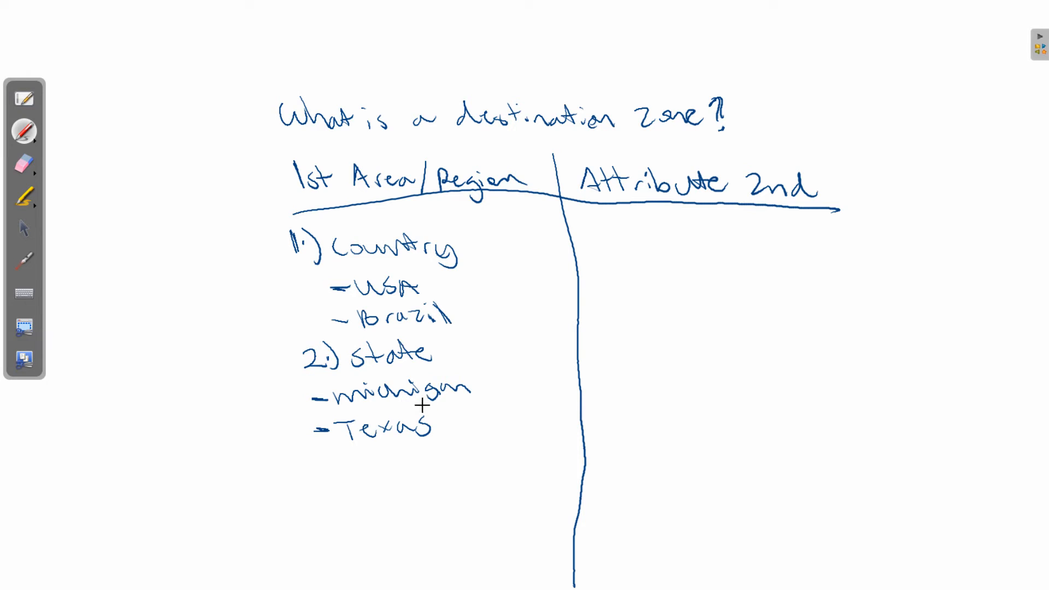
{"action": "mouse_move", "coordinate": [447, 435]}
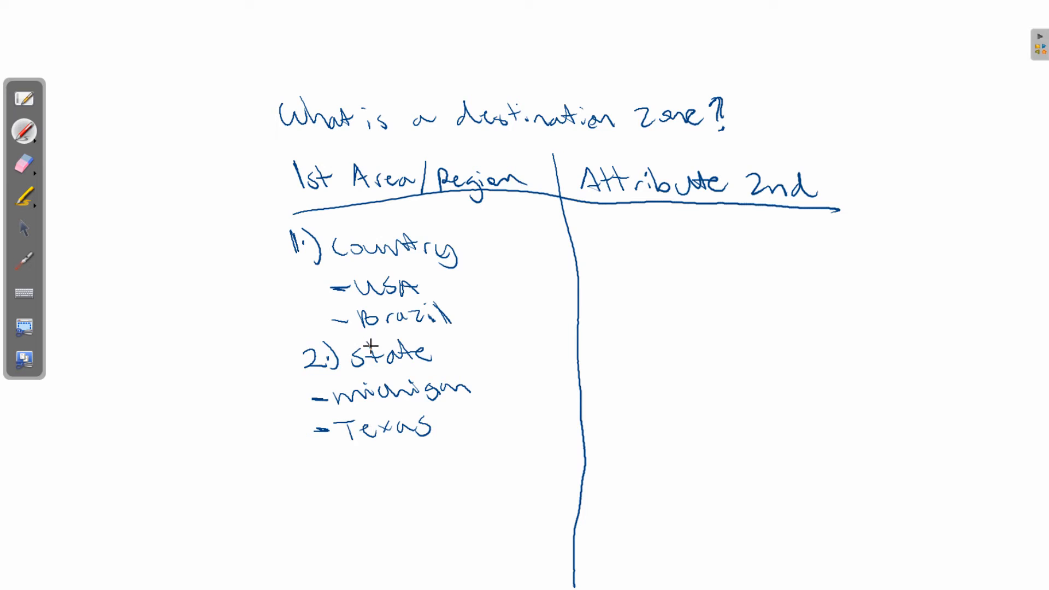
{"action": "mouse_move", "coordinate": [390, 399]}
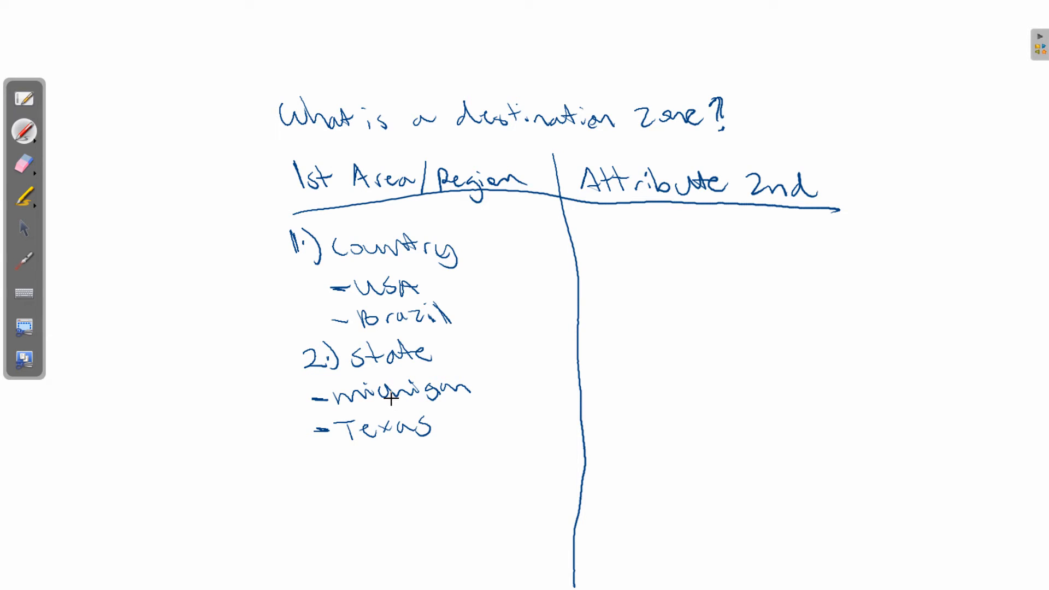
{"action": "mouse_move", "coordinate": [432, 421]}
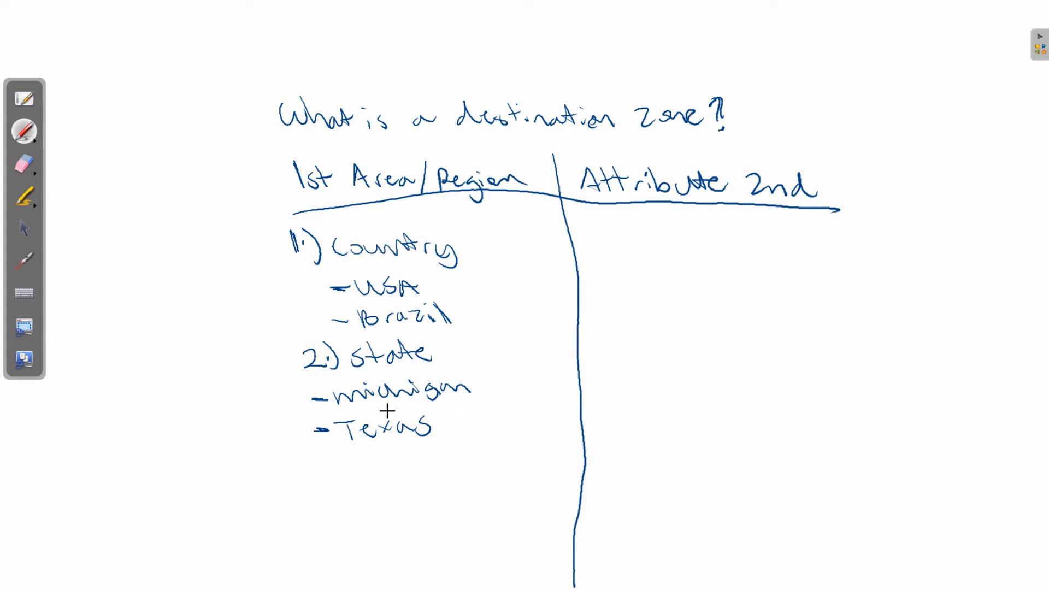
{"action": "mouse_move", "coordinate": [441, 450]}
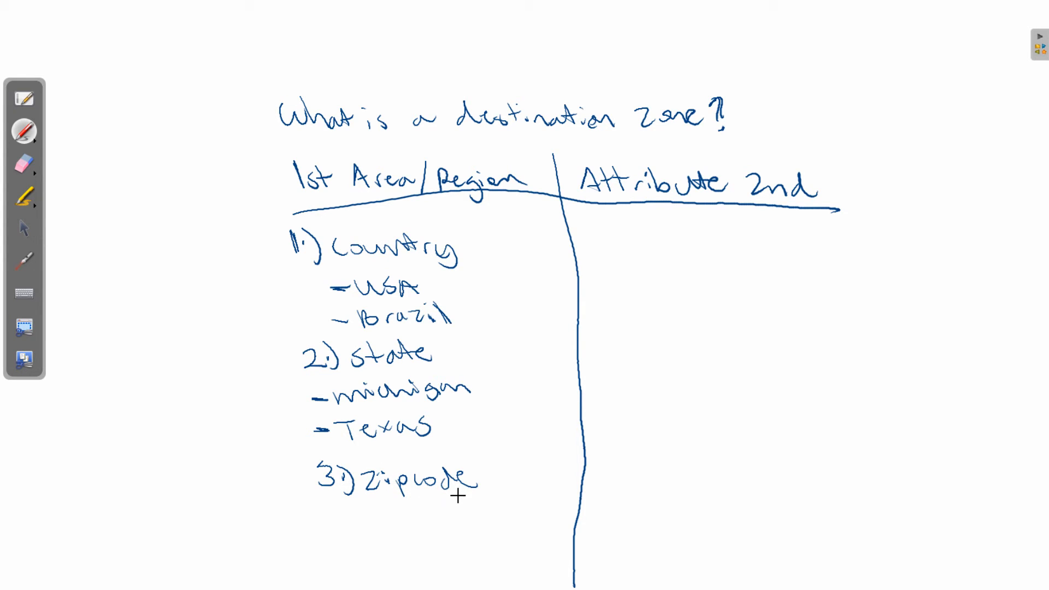
{"action": "mouse_move", "coordinate": [501, 262]}
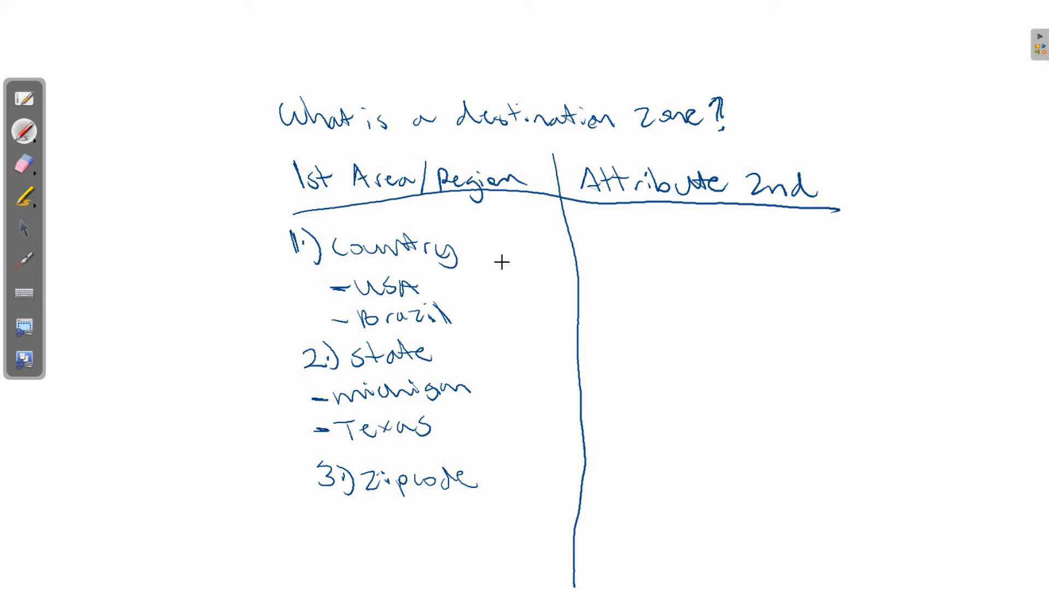
{"action": "mouse_move", "coordinate": [477, 254]}
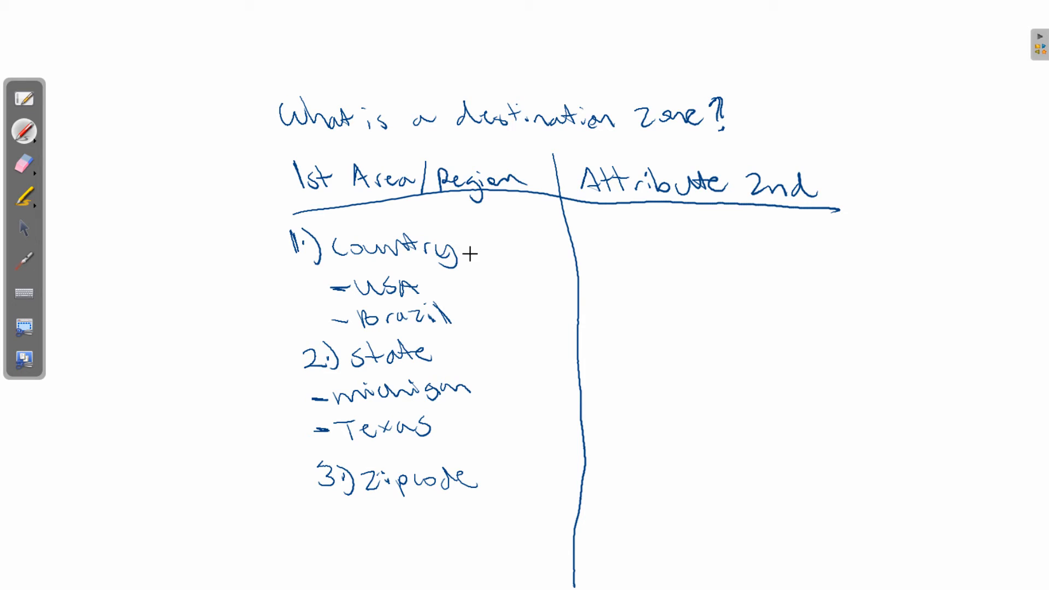
{"action": "mouse_move", "coordinate": [482, 485]}
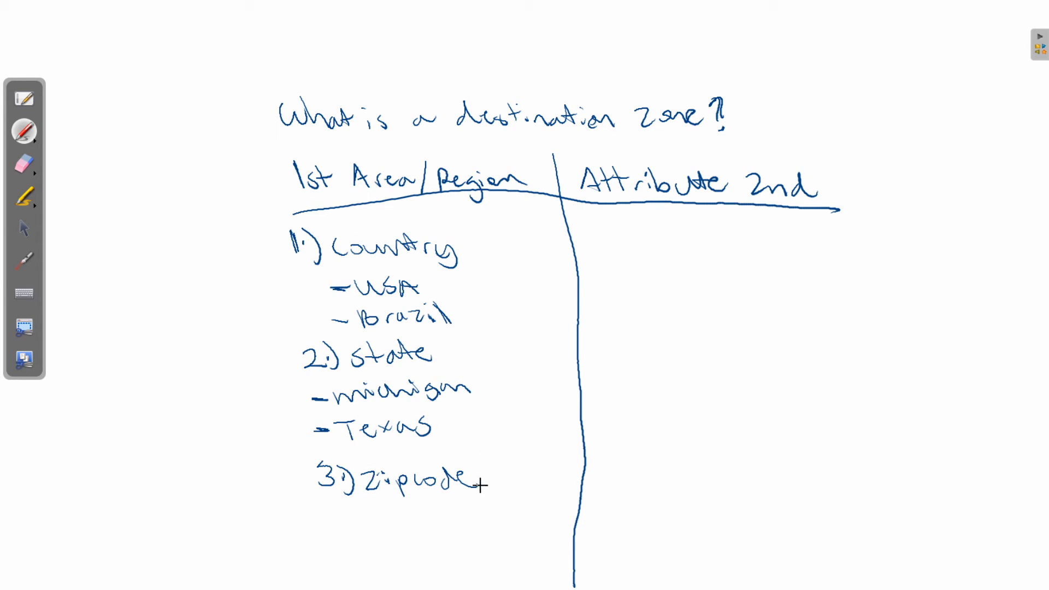
{"action": "mouse_move", "coordinate": [444, 254]}
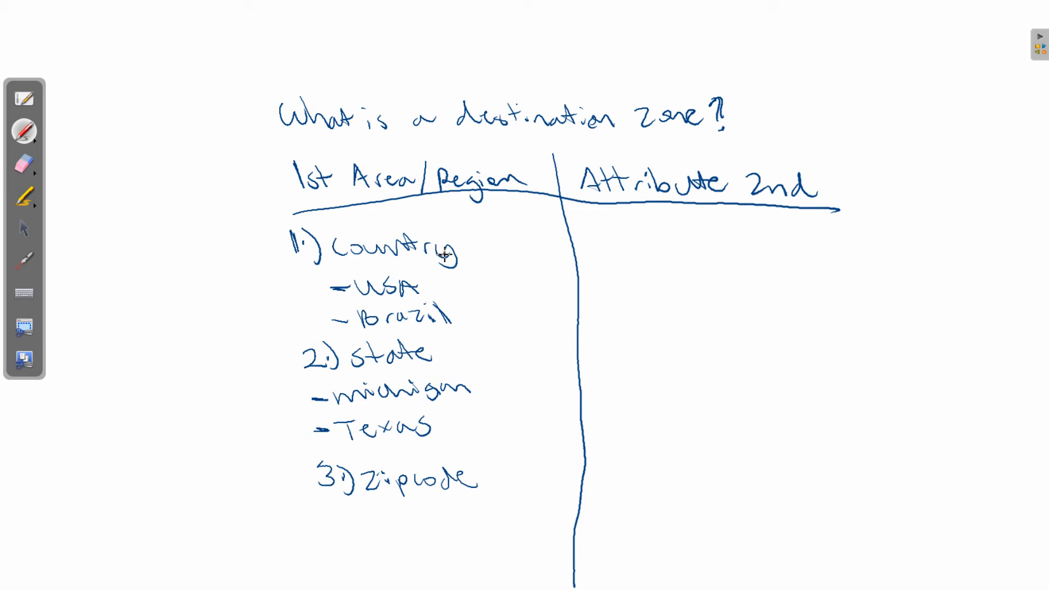
{"action": "mouse_move", "coordinate": [480, 456]}
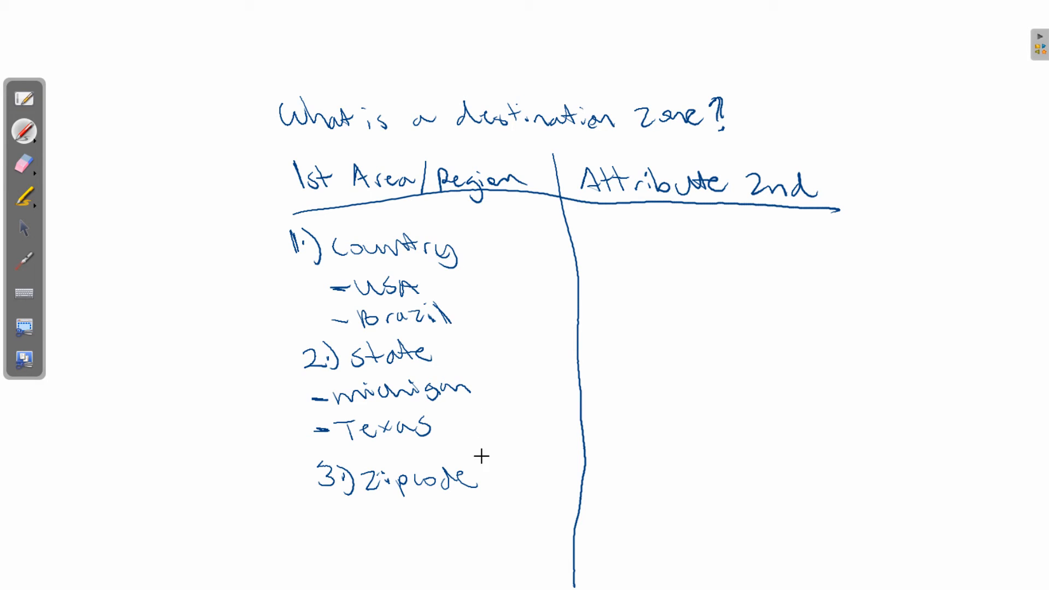
{"action": "mouse_move", "coordinate": [476, 290]}
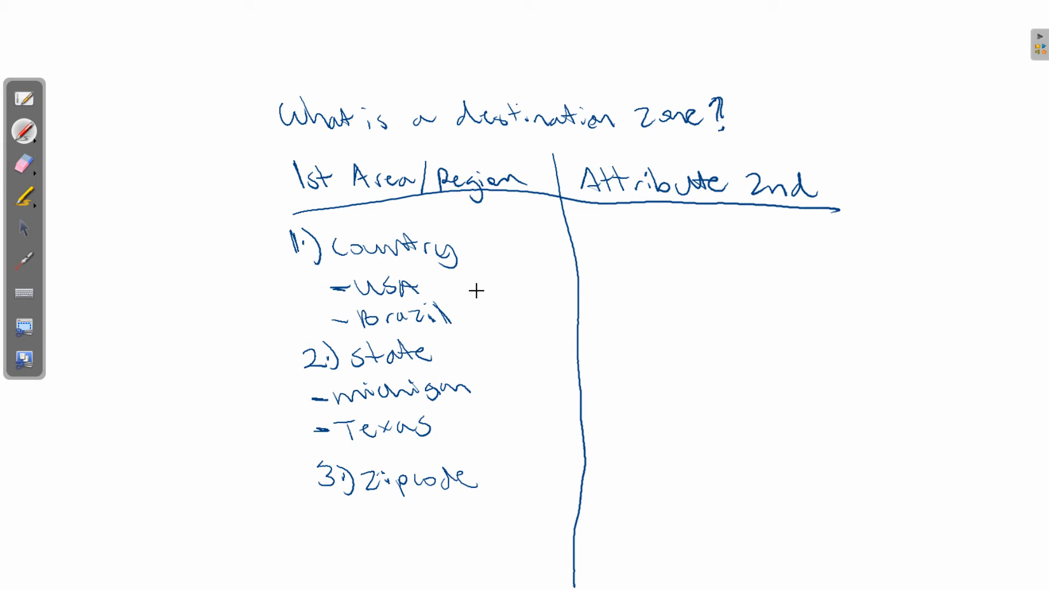
{"action": "mouse_move", "coordinate": [472, 253]}
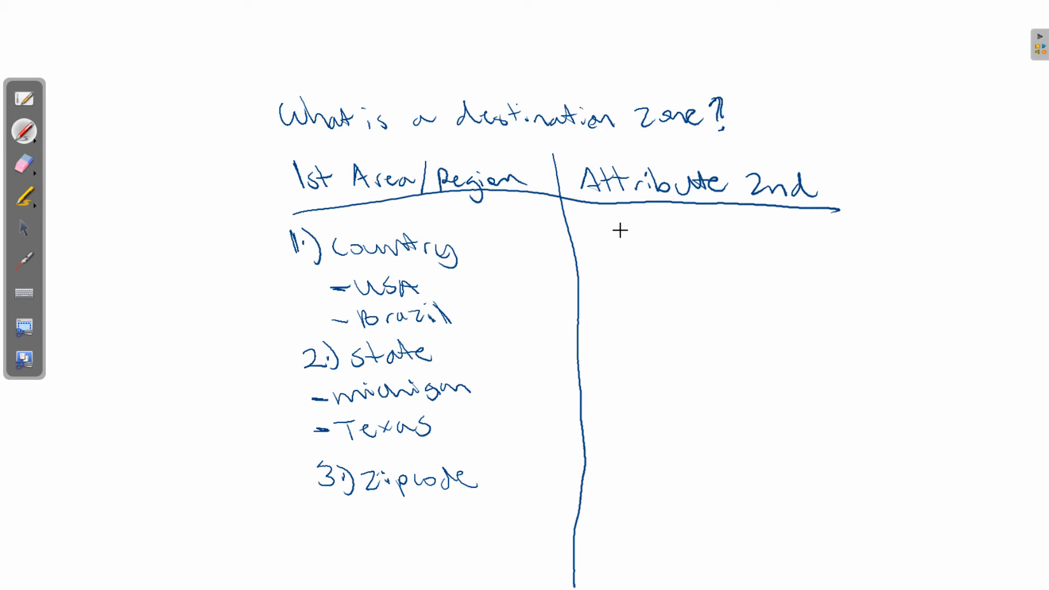
{"action": "mouse_move", "coordinate": [639, 242]}
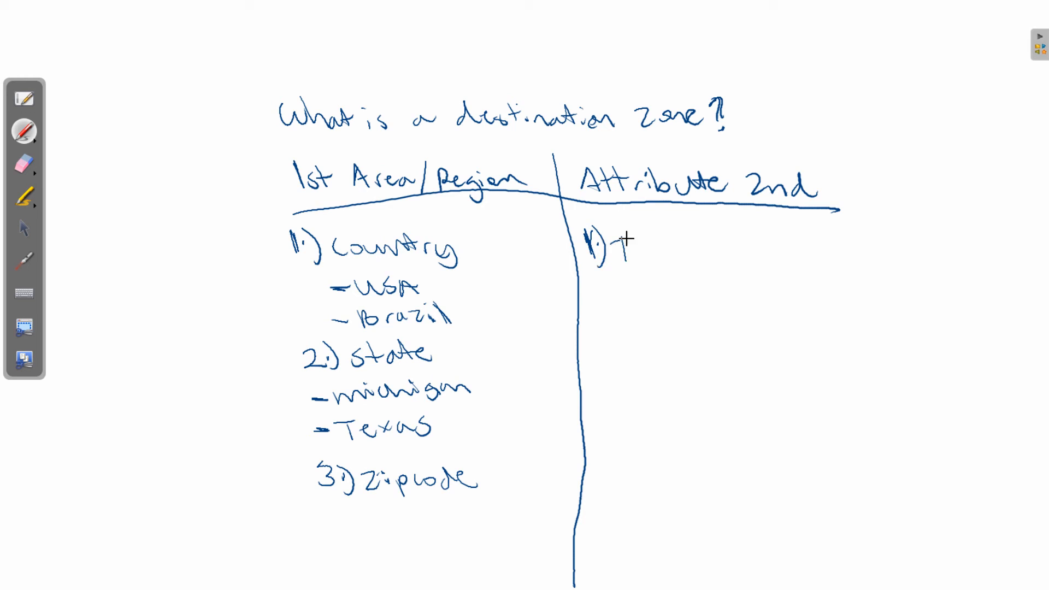
Handwrite '1.) Tax?' and '2.) Shipping?' in the right Attribute column.
{"action": "left_click_drag", "start_coordinate": [616, 251], "coordinate": [669, 257]}
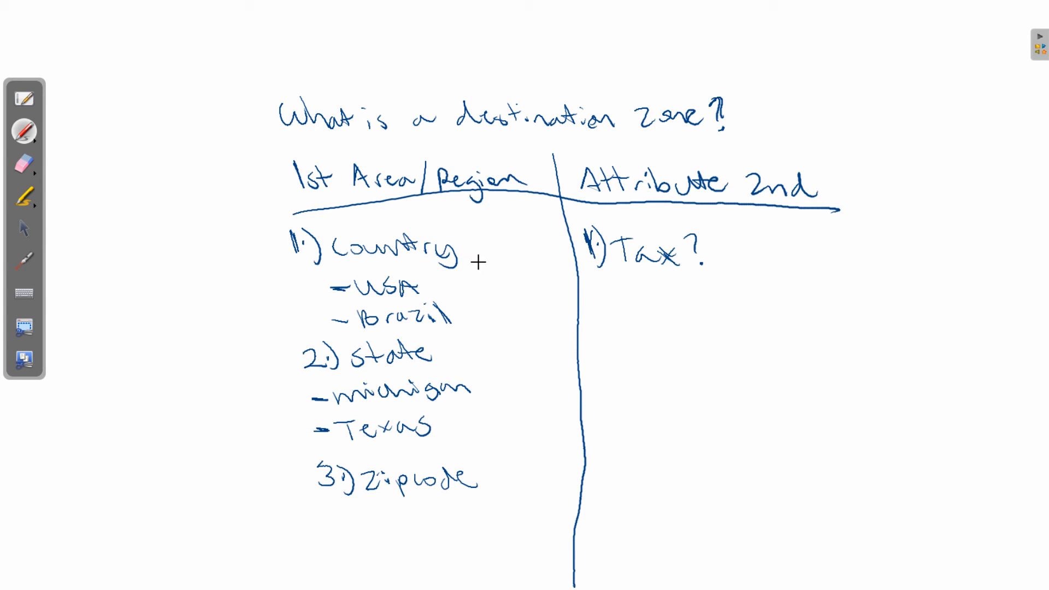
{"action": "type", "text": "2"}
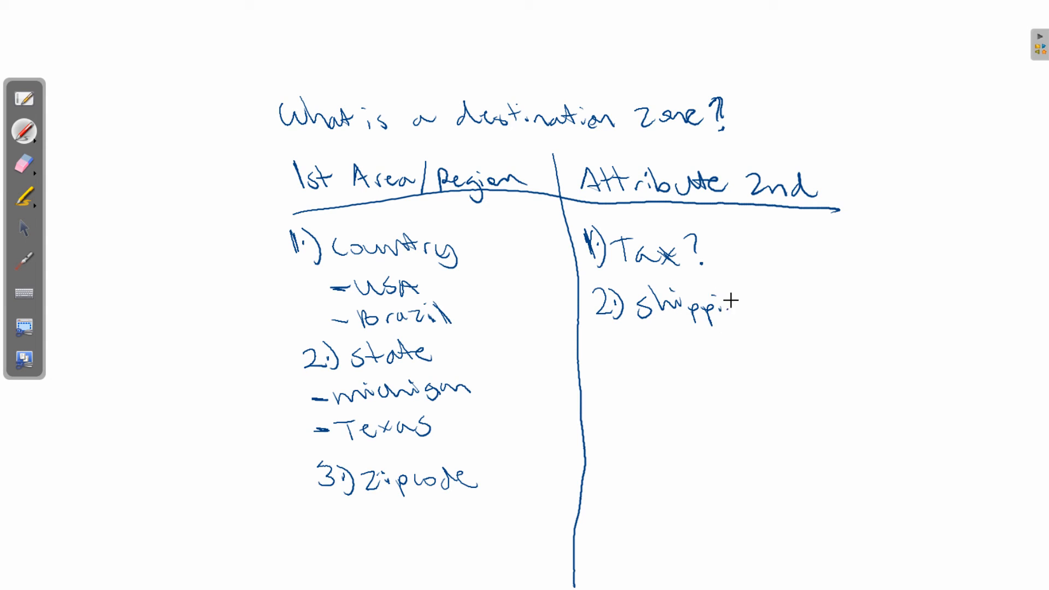
{"action": "left_click", "coordinate": [749, 301]}
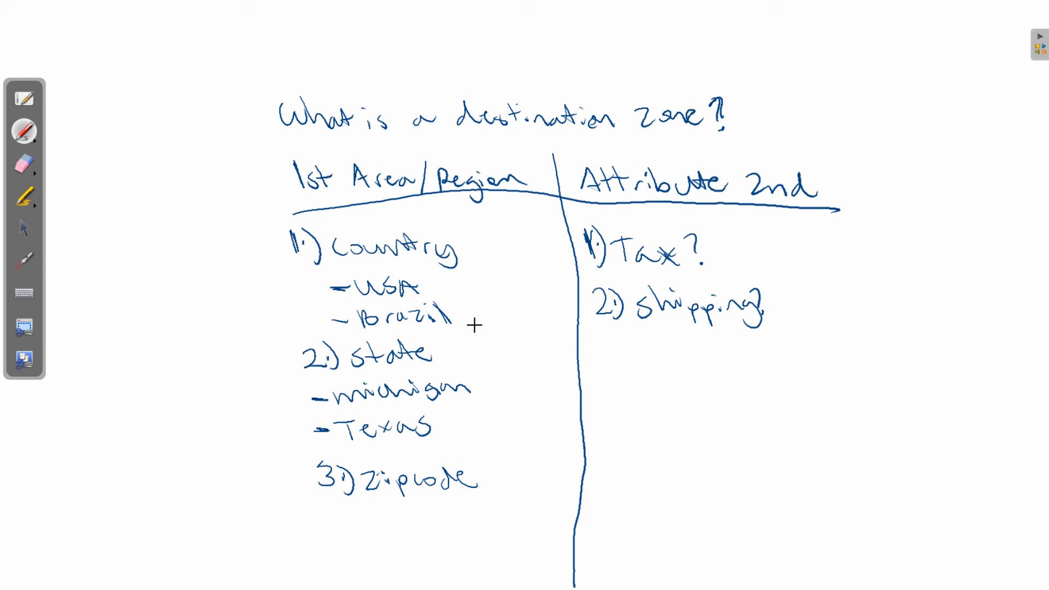
{"action": "mouse_move", "coordinate": [460, 357]}
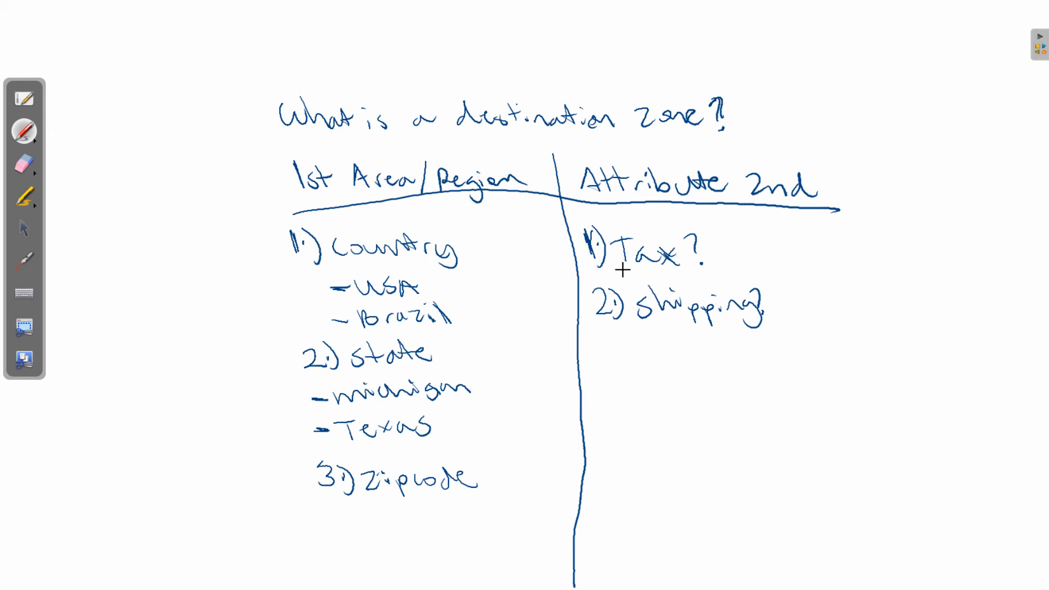
{"action": "mouse_move", "coordinate": [718, 324]}
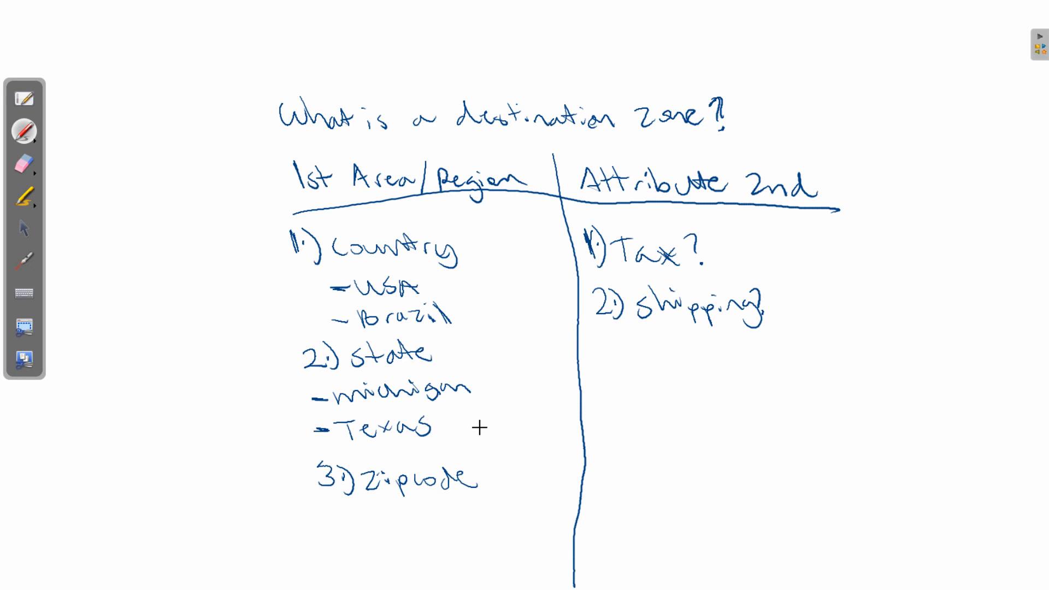
{"action": "mouse_move", "coordinate": [692, 280]}
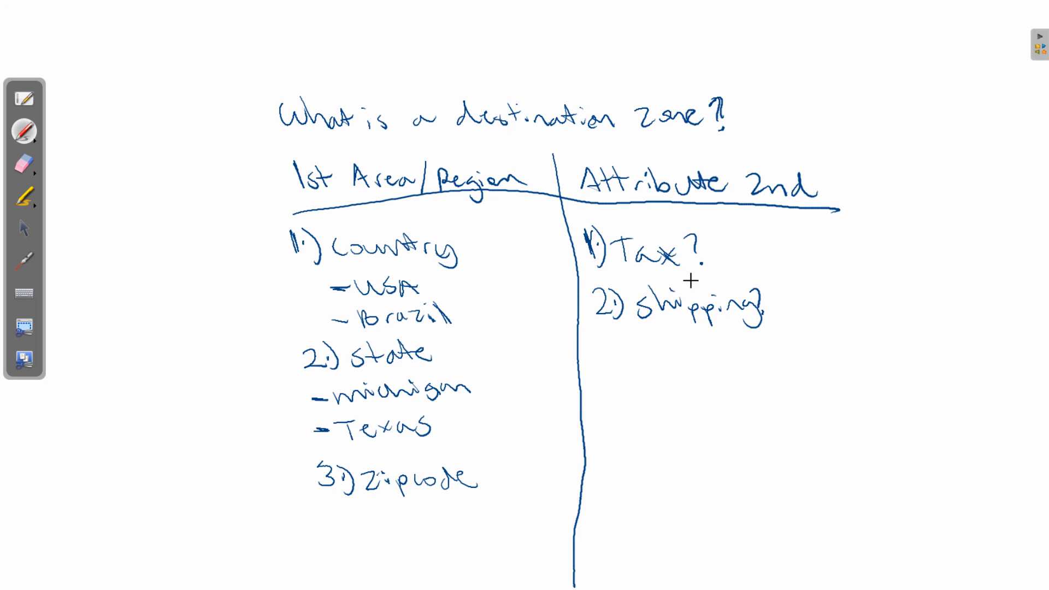
{"action": "mouse_move", "coordinate": [675, 313]}
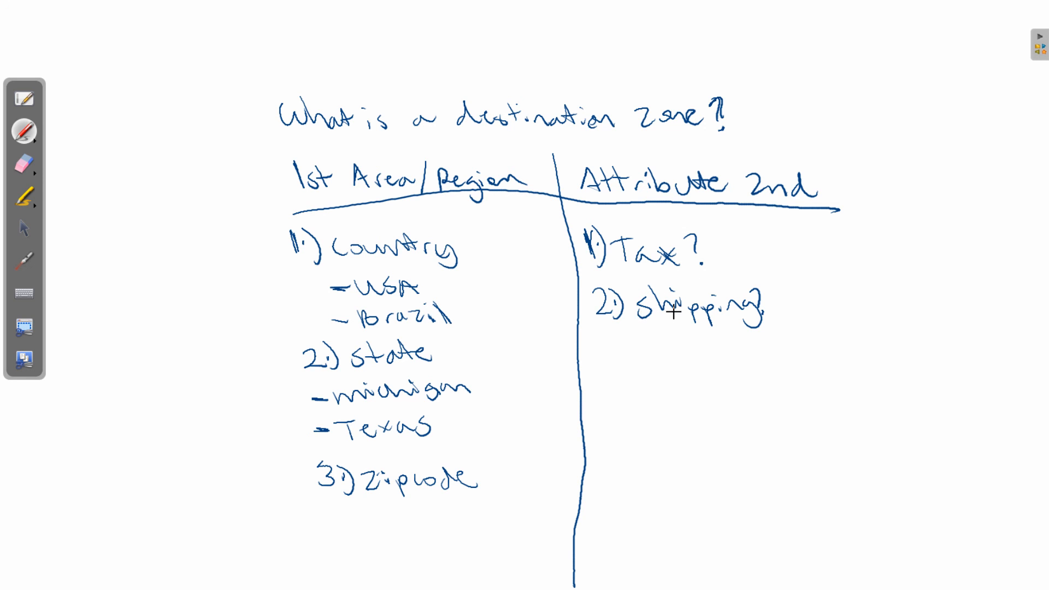